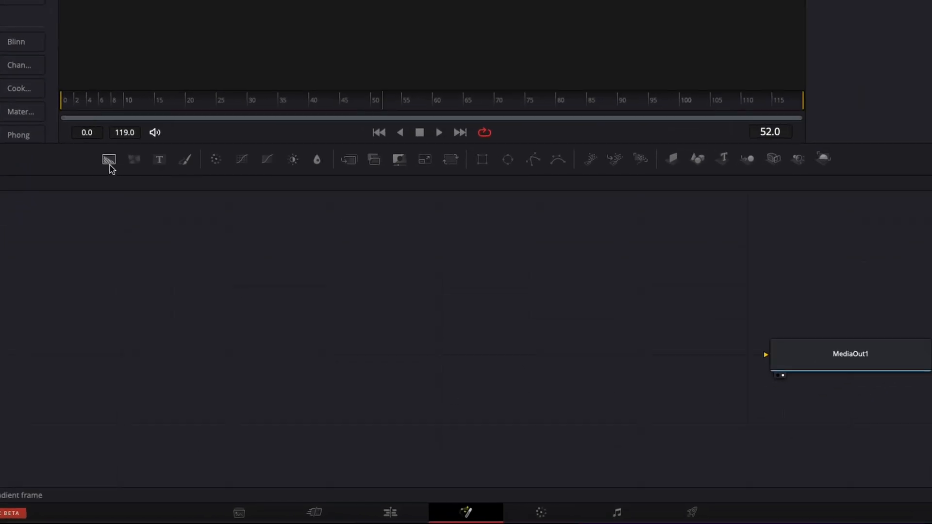
- Add Background1 and Text1 nodes to the Fusion node tree from the toolbar
{"action": "left_click", "coordinate": [108, 159]}
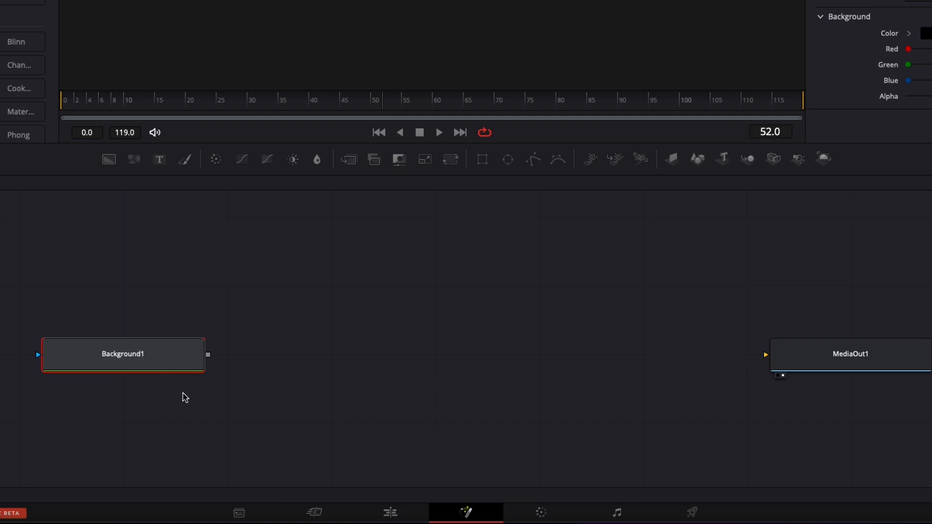
{"action": "mouse_move", "coordinate": [160, 164]}
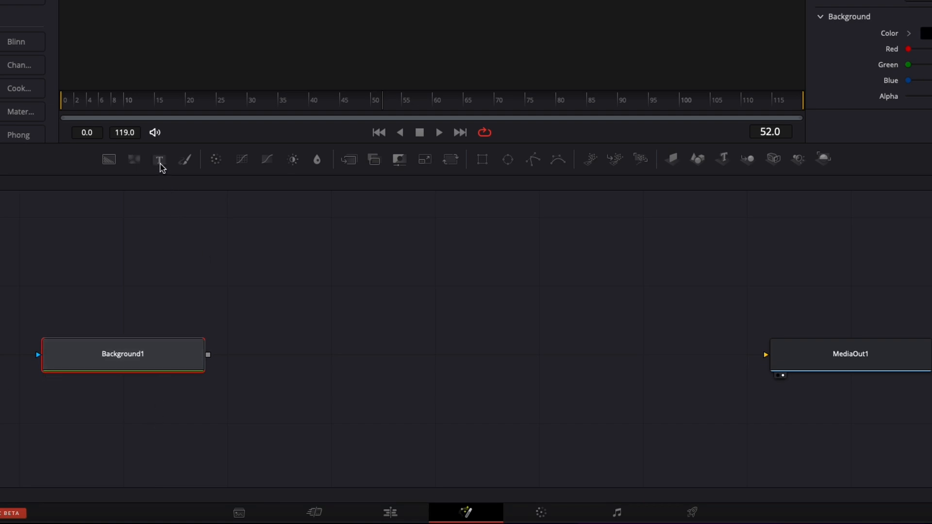
{"action": "left_click", "coordinate": [159, 159]}
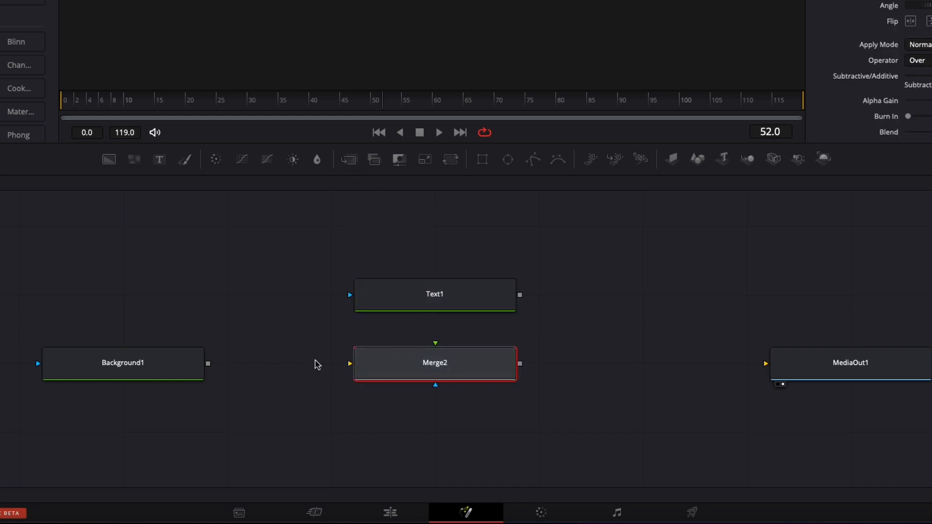
- Link Background1 and Text1 outputs to auto-create a Merge node showing DAVINCI over black
{"action": "left_click_drag", "start_coordinate": [209, 363], "coordinate": [349, 363]}
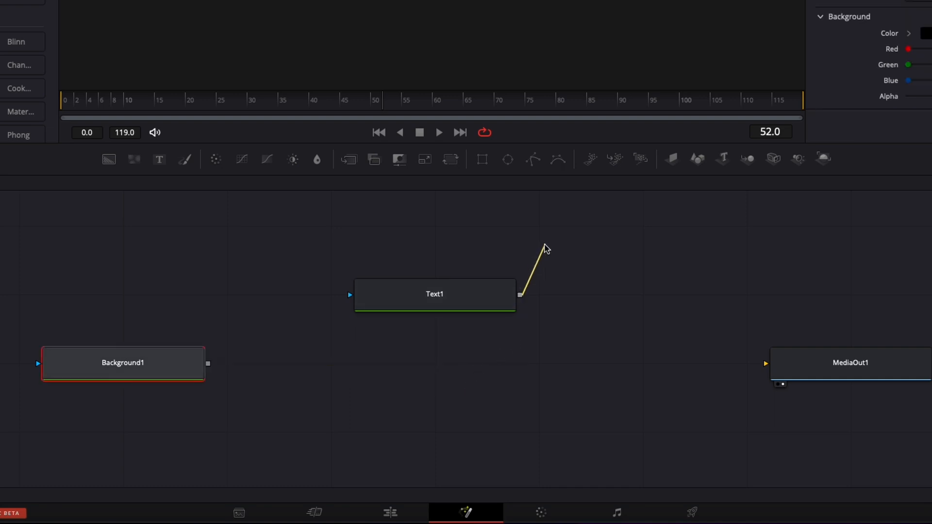
{"action": "left_click_drag", "start_coordinate": [520, 294], "coordinate": [208, 365]}
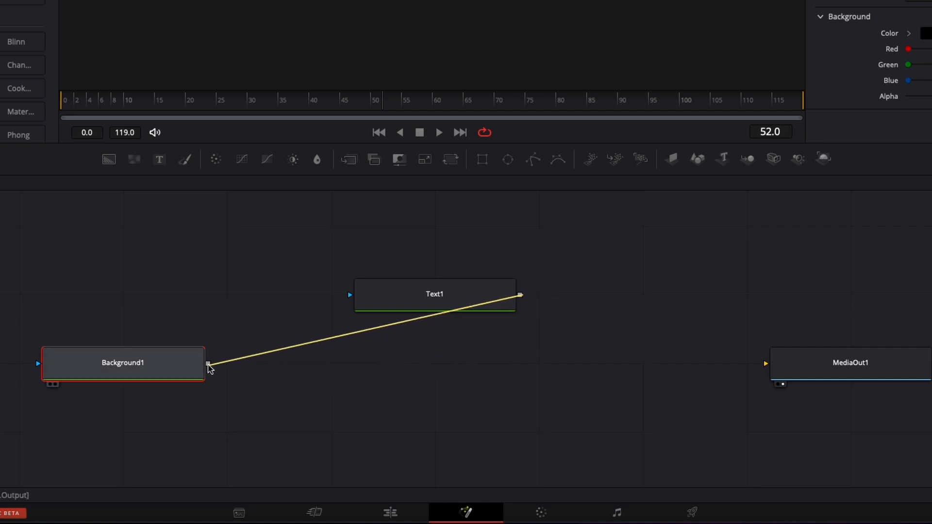
{"action": "left_click_drag", "start_coordinate": [208, 366], "coordinate": [435, 362]}
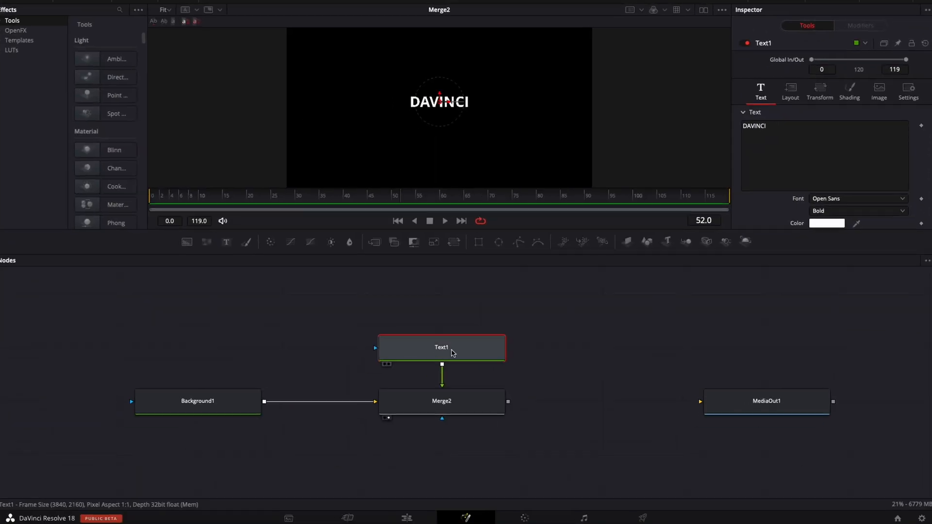
- Rebuild Merge2 from Background1 and Text1 and view DAVINCI over black
{"action": "left_click", "coordinate": [197, 402]}
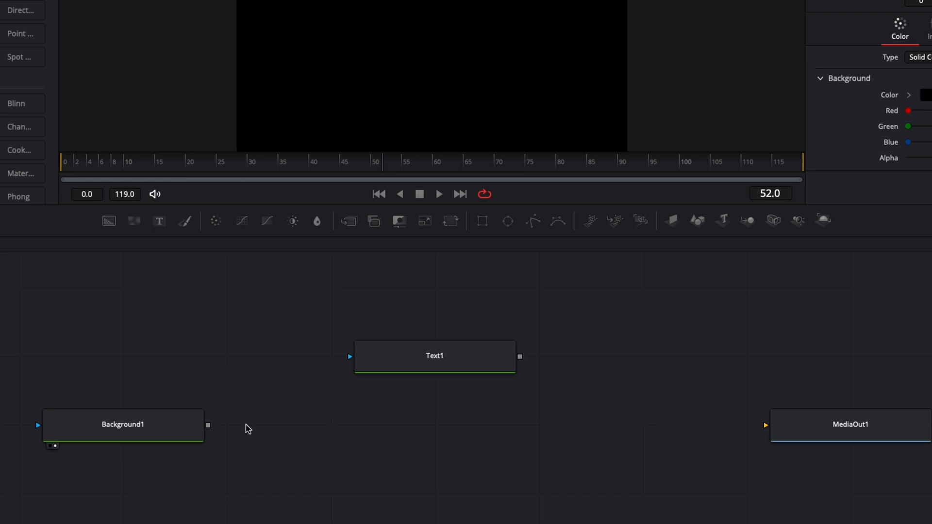
{"action": "left_click_drag", "start_coordinate": [207, 426], "coordinate": [587, 378]}
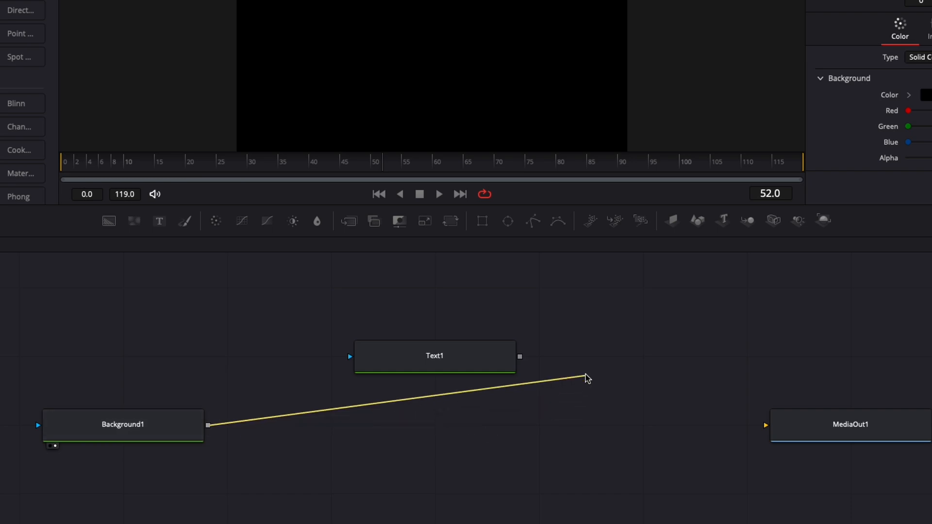
{"action": "left_click_drag", "start_coordinate": [586, 378], "coordinate": [435, 424]}
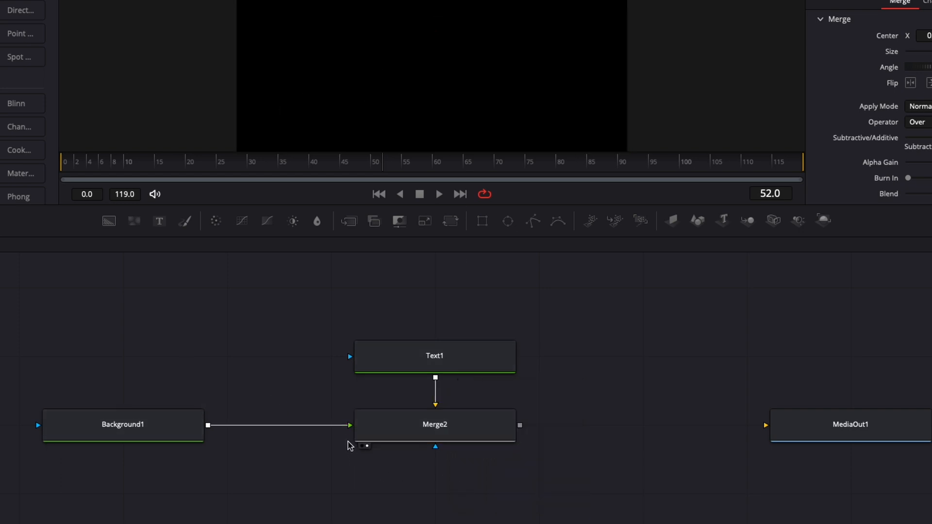
{"action": "left_click", "coordinate": [435, 425]}
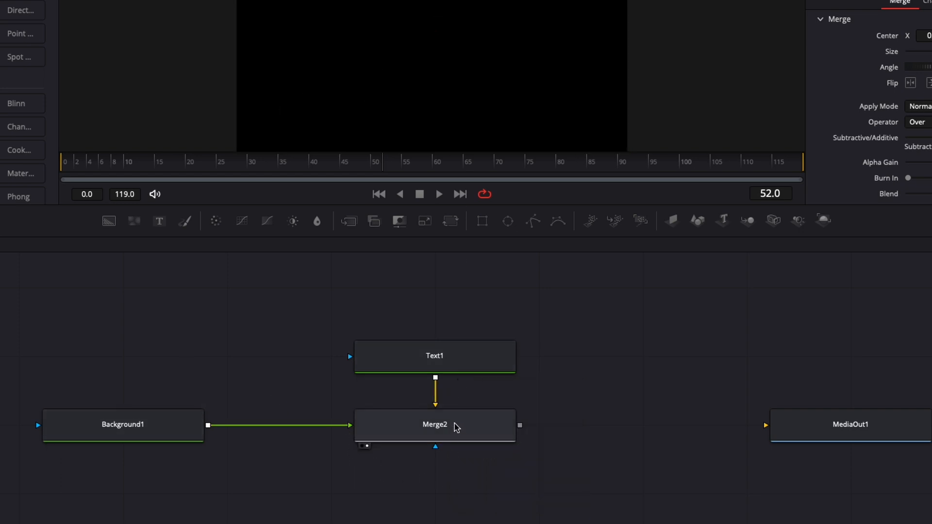
{"action": "left_click", "coordinate": [434, 425]}
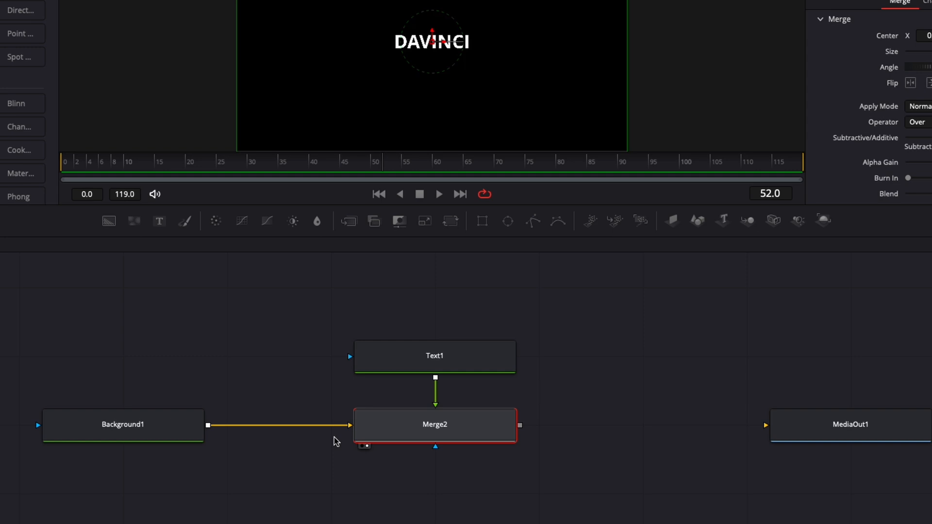
{"action": "mouse_move", "coordinate": [579, 476]}
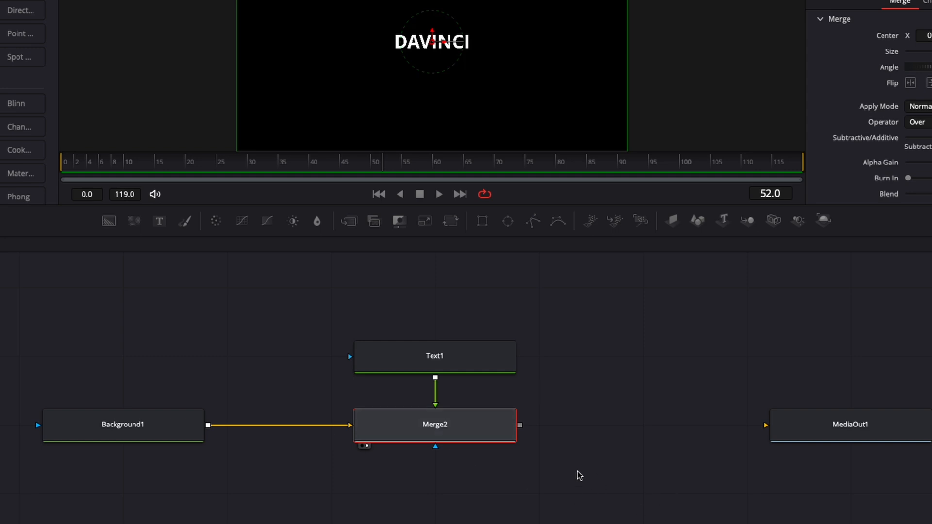
{"action": "left_click", "coordinate": [124, 425]}
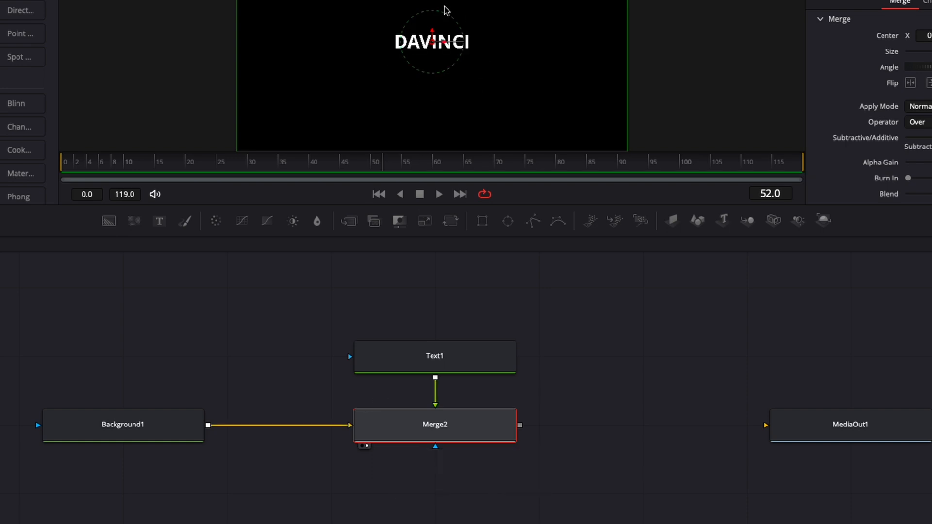
{"action": "mouse_move", "coordinate": [518, 454]}
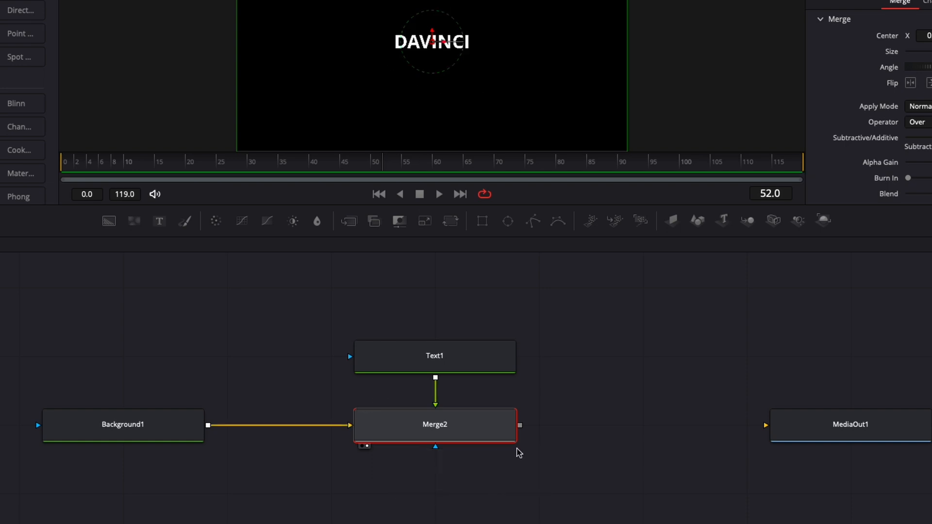
{"action": "key", "text": "ctrl"}
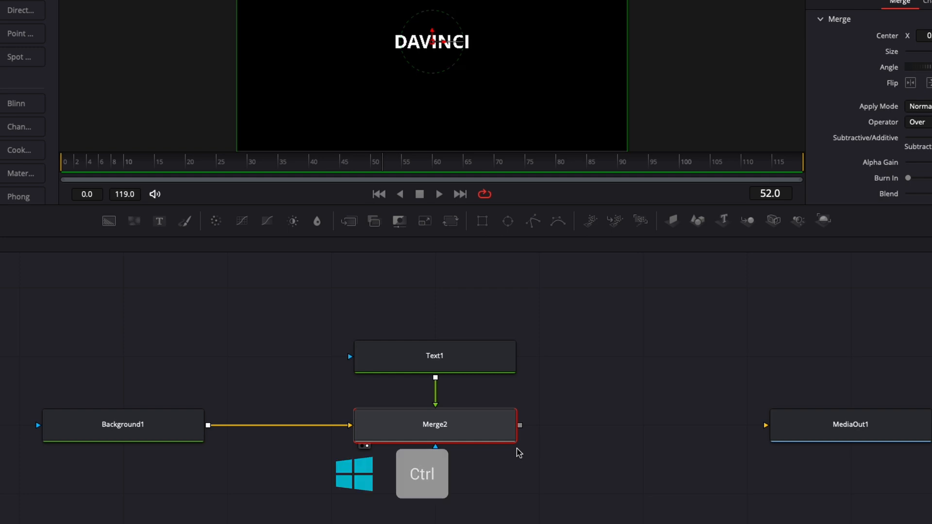
- Swap Merge2's two inputs using its right-click menu
{"action": "right_click", "coordinate": [434, 425]}
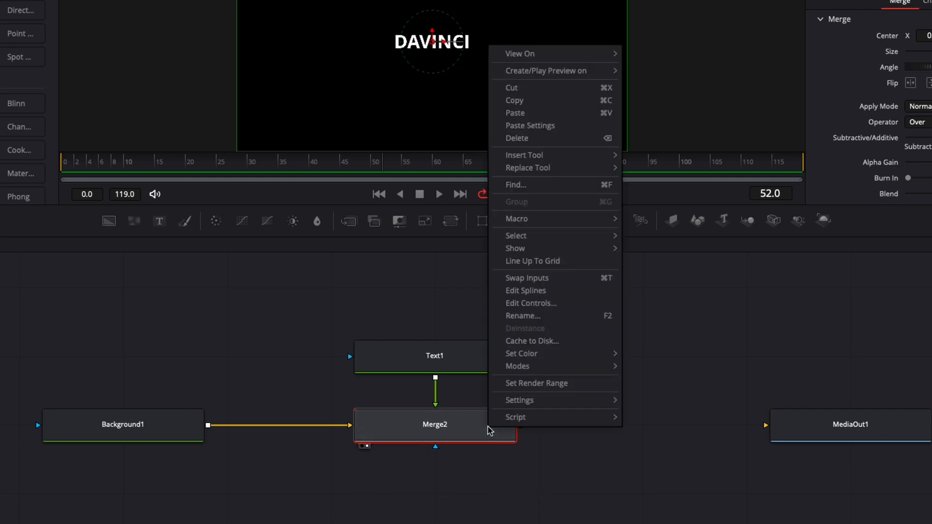
{"action": "mouse_move", "coordinate": [542, 313]}
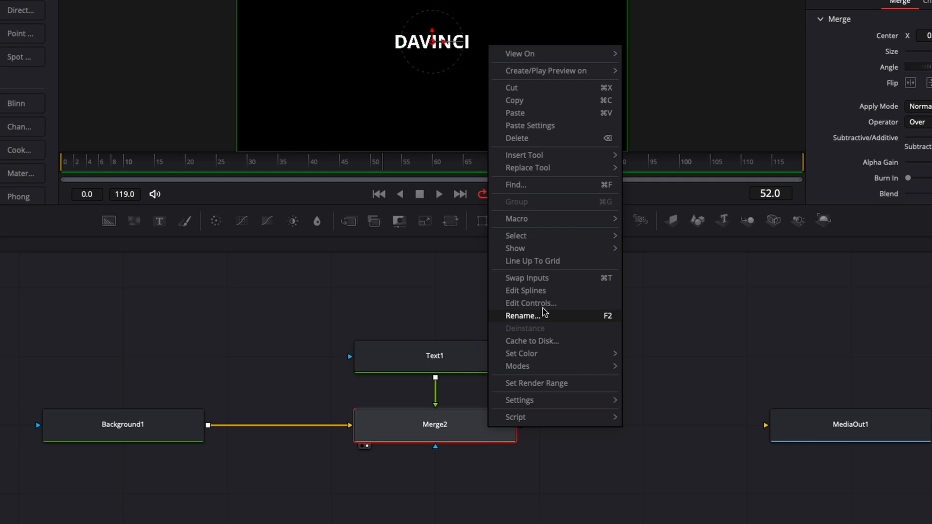
{"action": "mouse_move", "coordinate": [590, 282]}
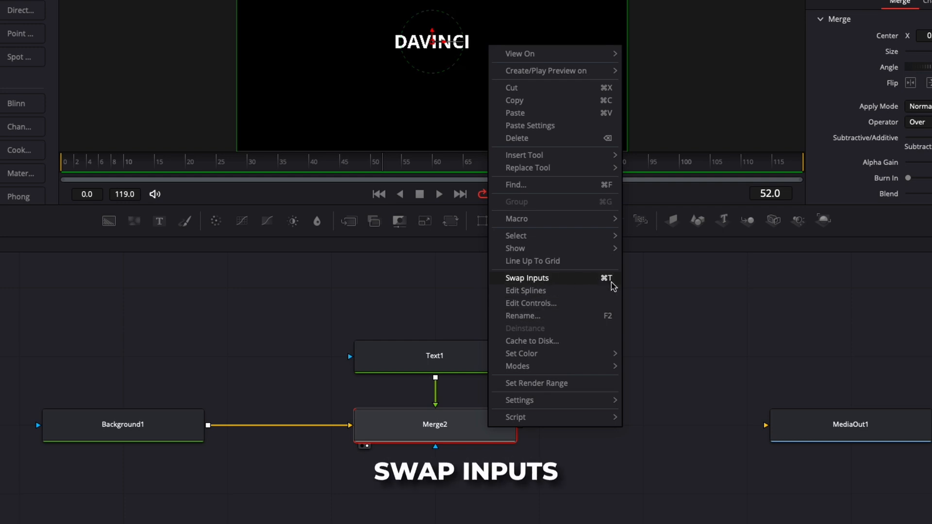
{"action": "left_click", "coordinate": [527, 277]}
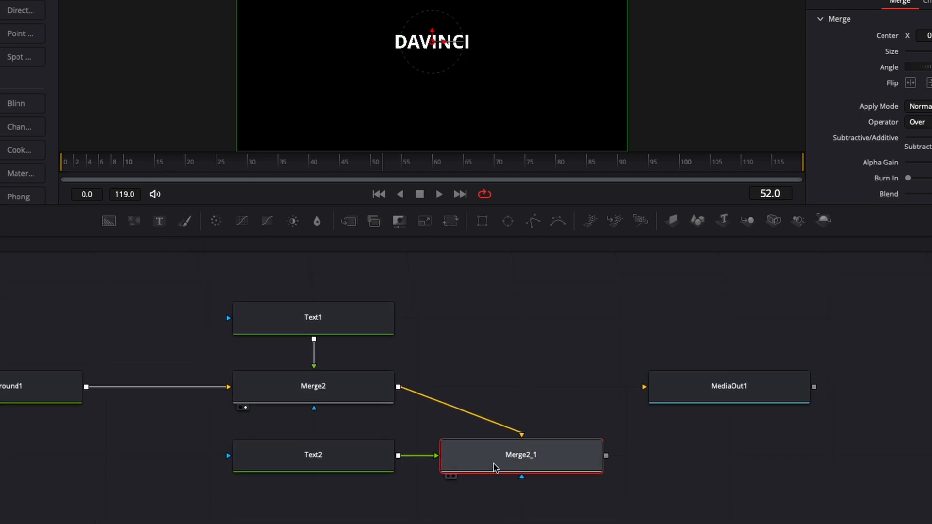
- Align Text2 above Merge2_1, mask Text2 with Rectangle1, and view Merge2_1
{"action": "left_click_drag", "start_coordinate": [314, 454], "coordinate": [521, 317]}
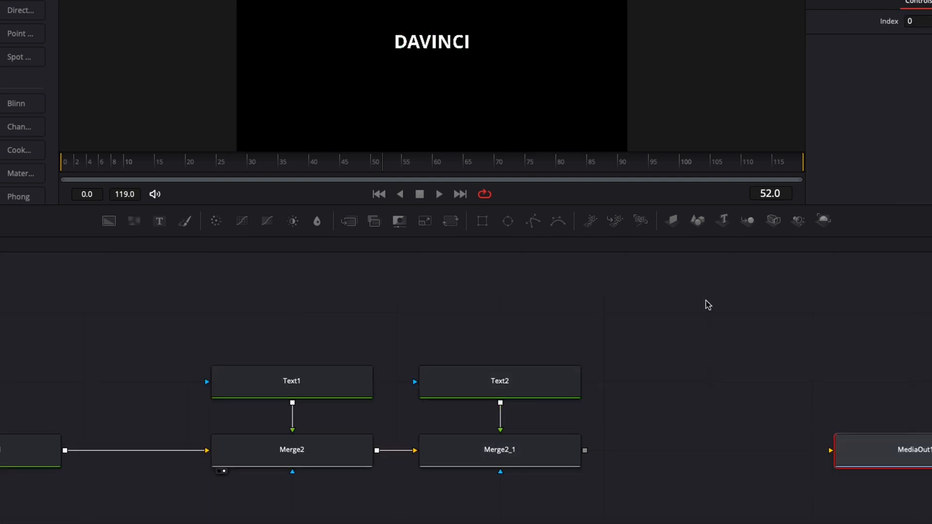
{"action": "left_click", "coordinate": [500, 381]}
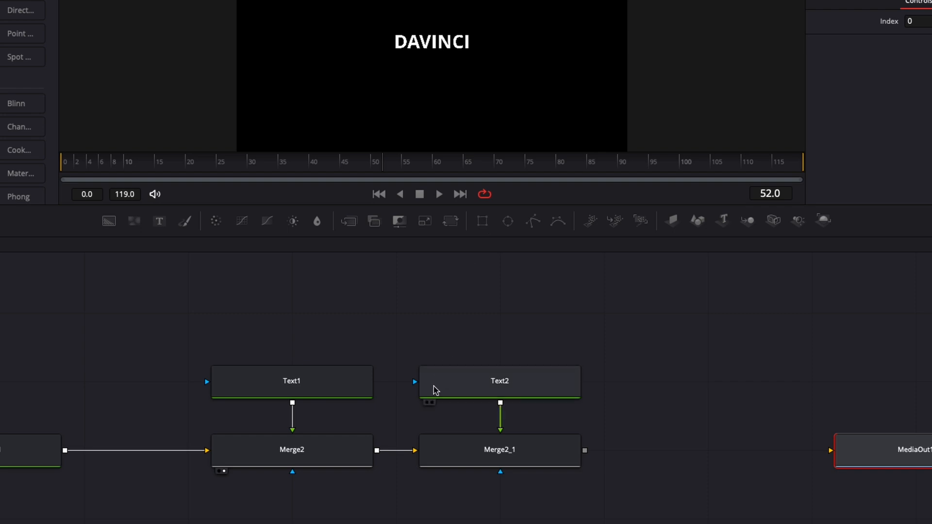
{"action": "left_click", "coordinate": [500, 381]}
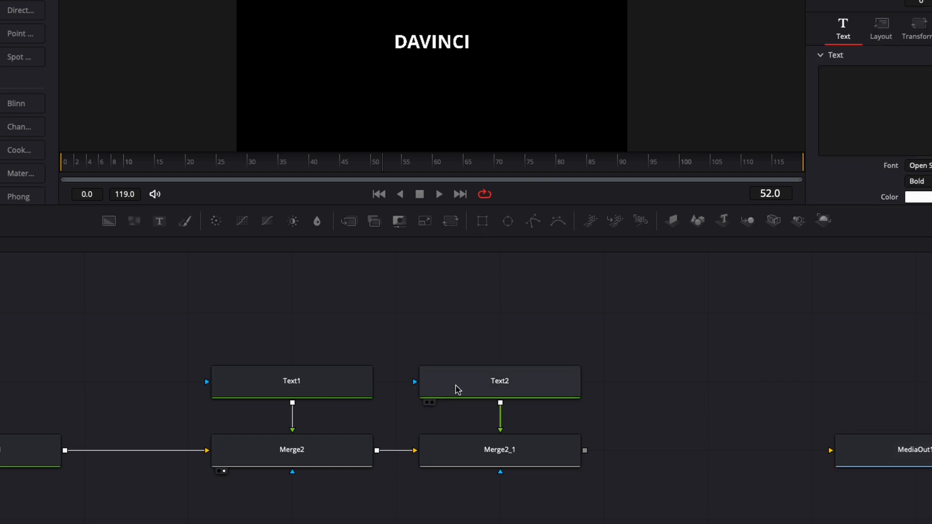
{"action": "left_click", "coordinate": [500, 381]}
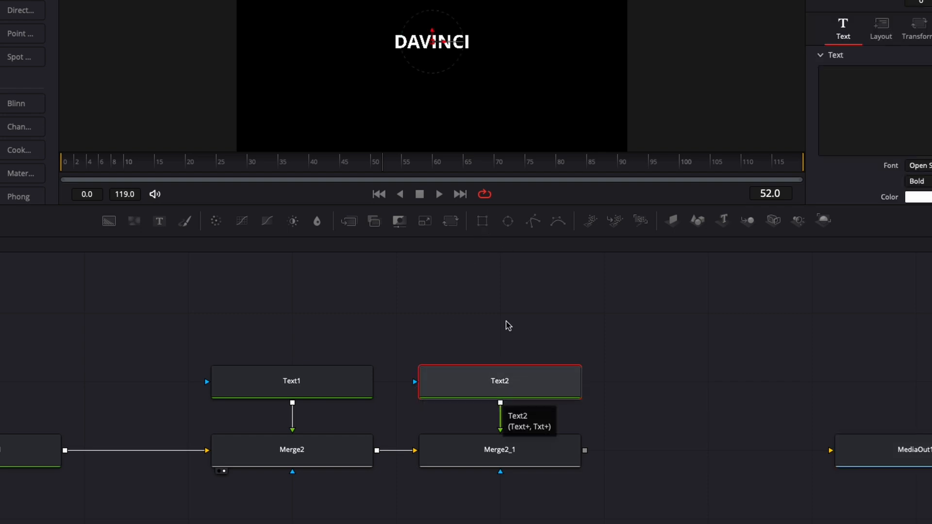
{"action": "left_click", "coordinate": [482, 221]}
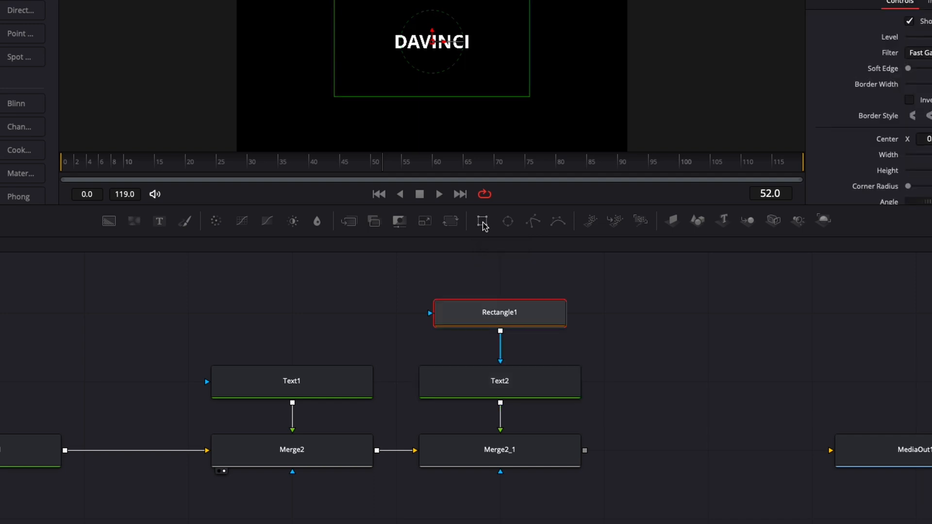
{"action": "mouse_move", "coordinate": [461, 369]}
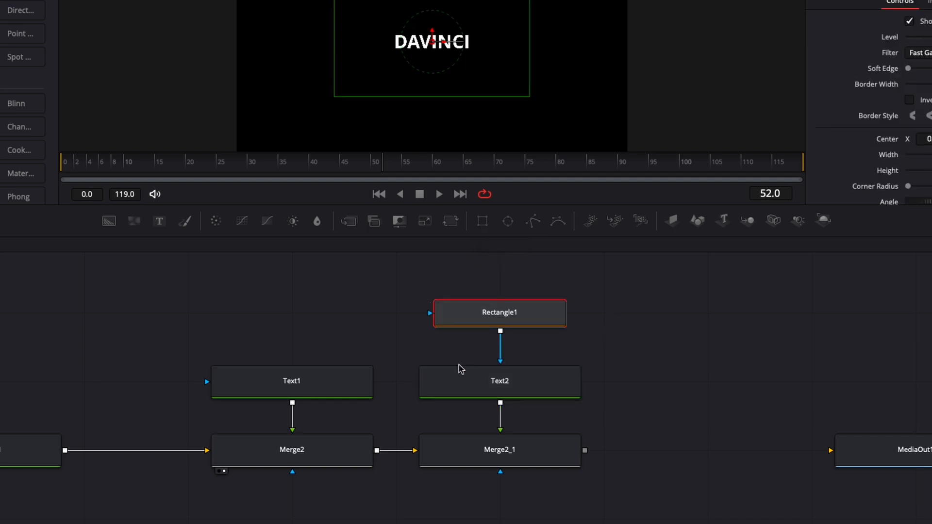
{"action": "mouse_move", "coordinate": [508, 358]}
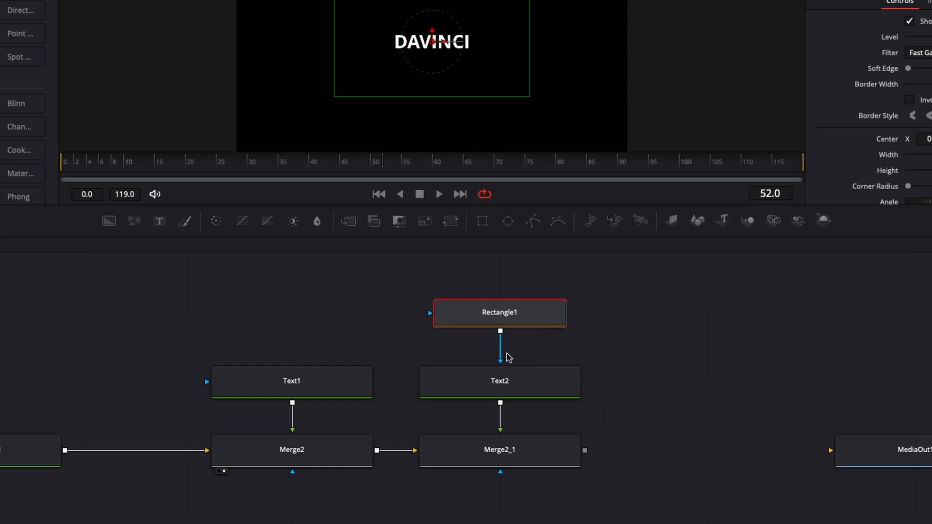
{"action": "left_click", "coordinate": [500, 450]}
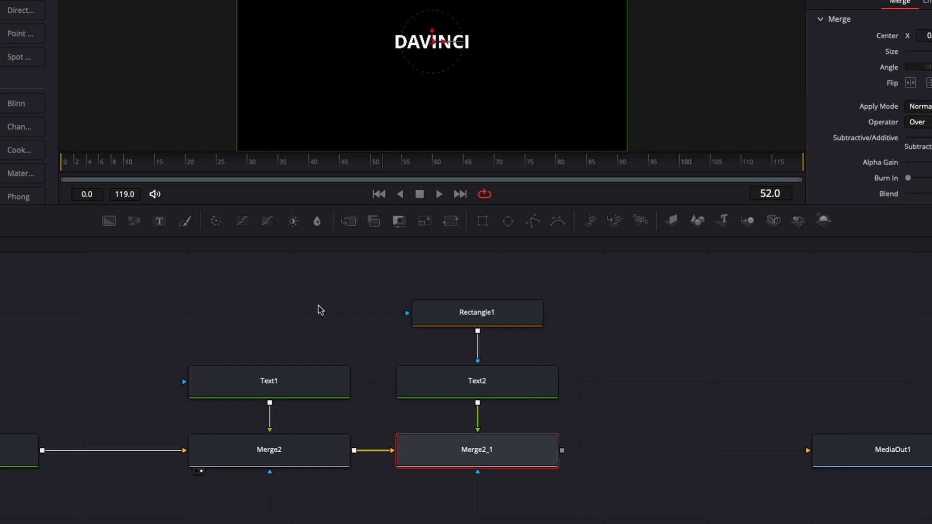
{"action": "mouse_move", "coordinate": [215, 221]}
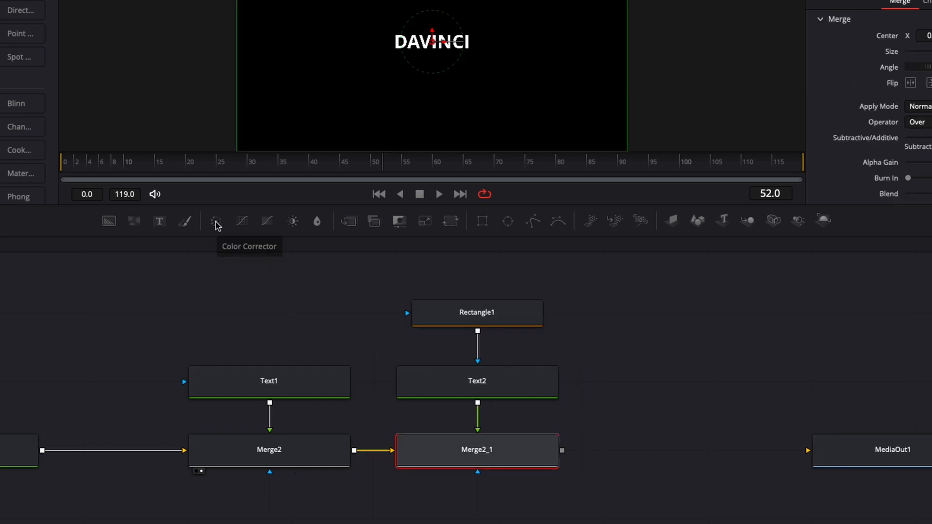
- Add ColorCorrector1 and a Transform (Xf) node after Merge2_1
{"action": "left_click", "coordinate": [216, 221]}
{"action": "type", "text": "t"}
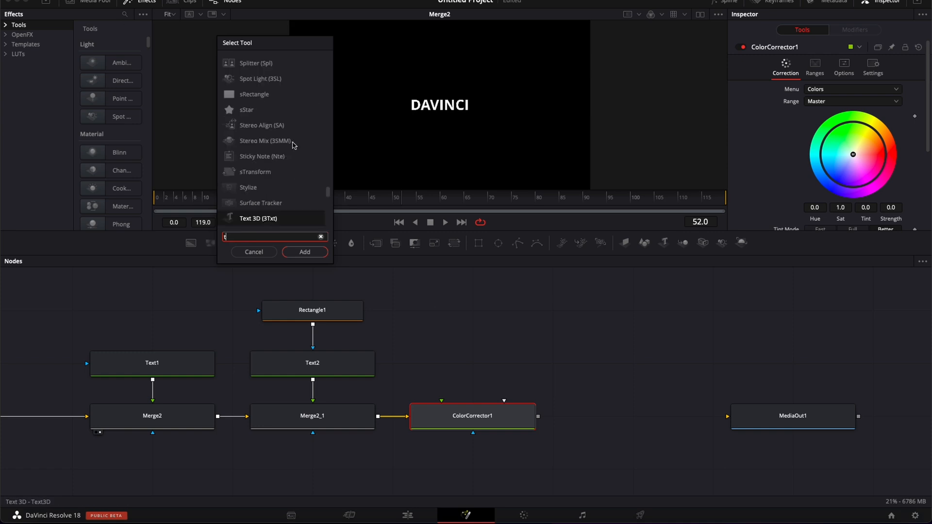
{"action": "type", "text": "ran"}
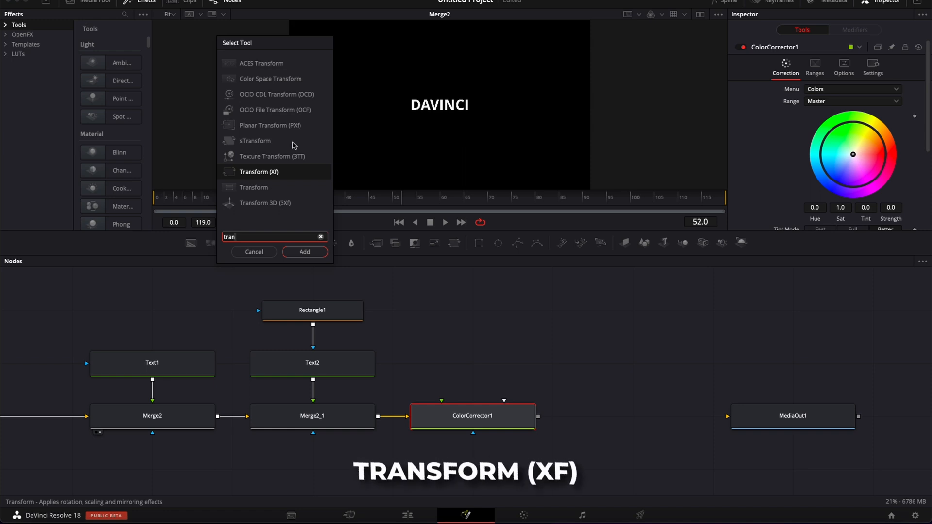
{"action": "left_click", "coordinate": [305, 252]}
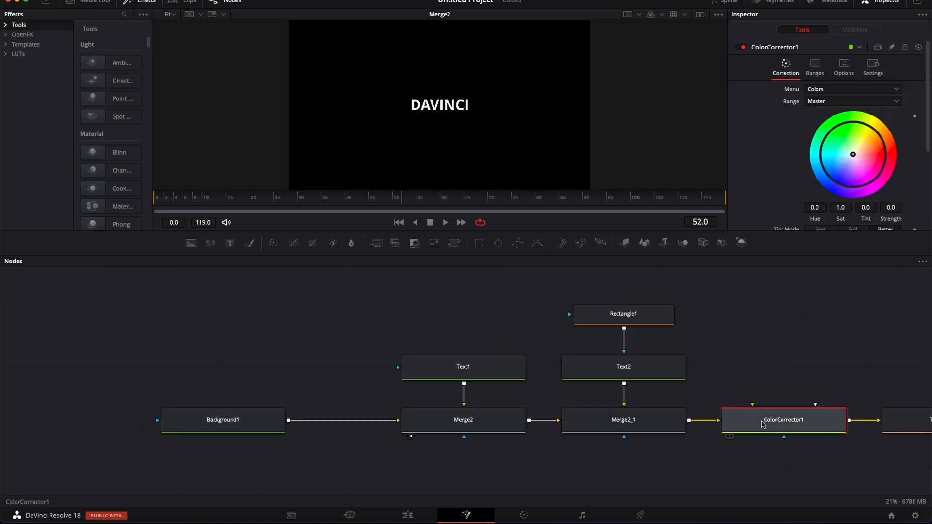
- Move ColorCorrector1 onto the link between Background1 and Merge2
{"action": "left_click", "coordinate": [623, 367]}
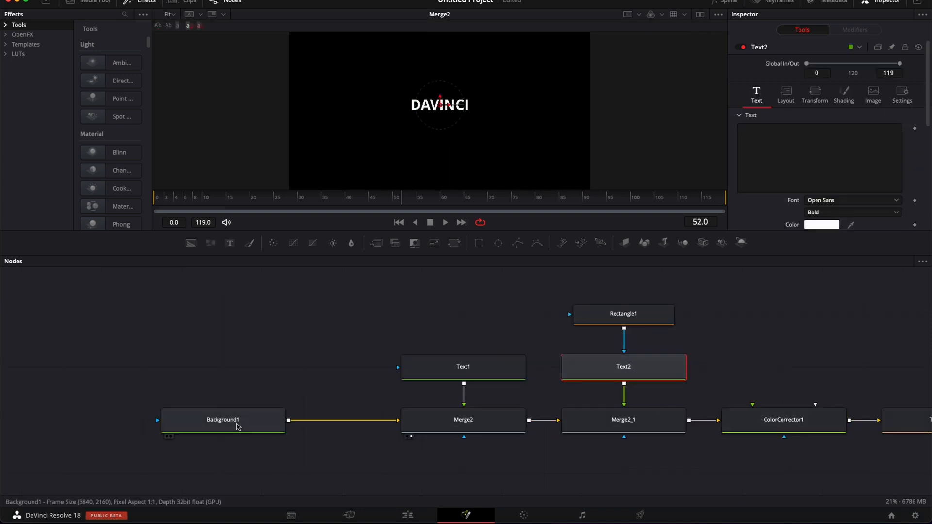
{"action": "left_click", "coordinate": [784, 421]}
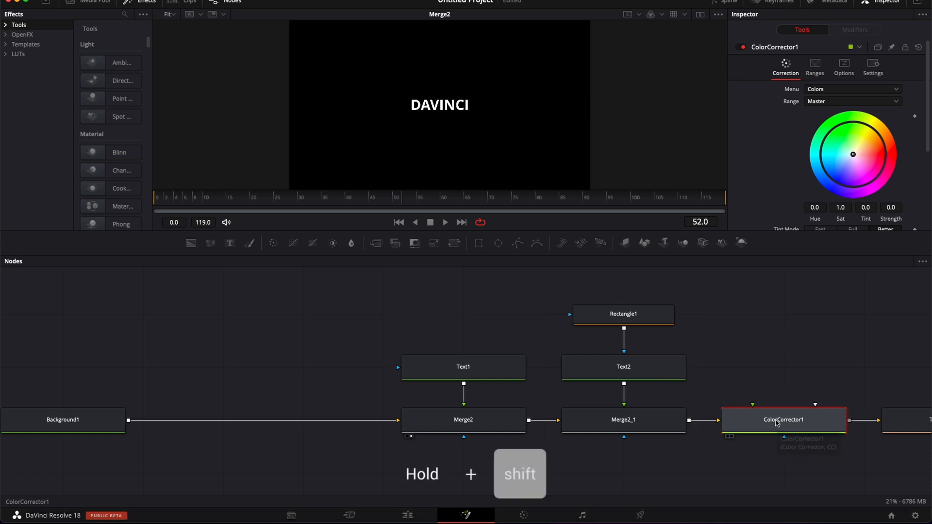
{"action": "left_click_drag", "start_coordinate": [784, 419], "coordinate": [302, 367]}
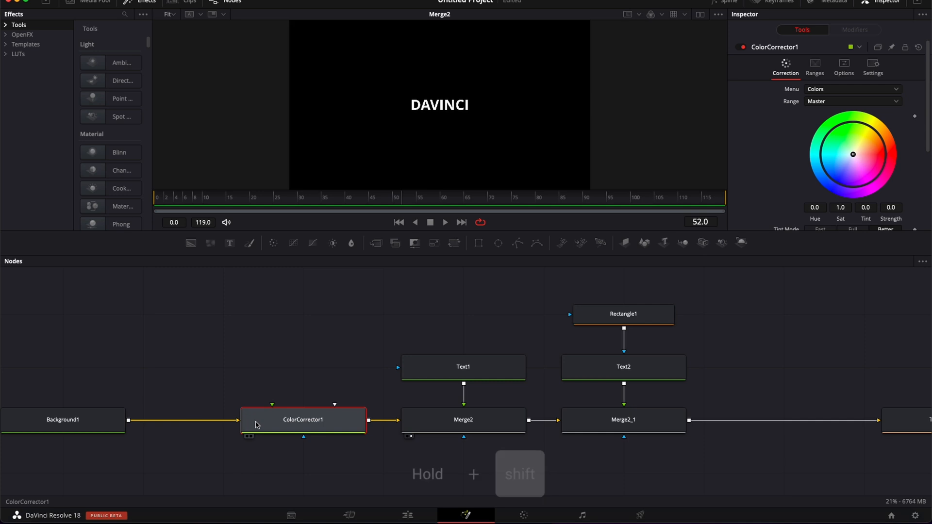
{"action": "left_click_drag", "start_coordinate": [302, 420], "coordinate": [783, 419]}
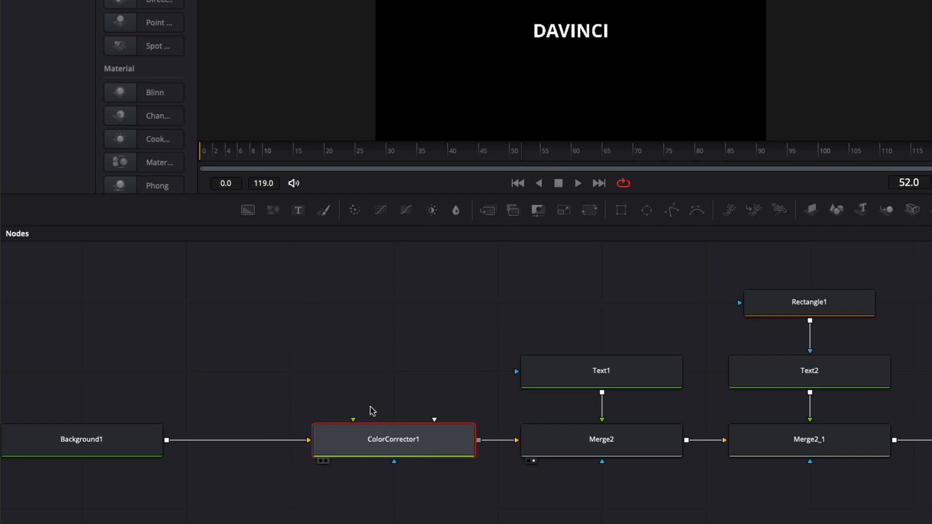
{"action": "mouse_move", "coordinate": [329, 464]}
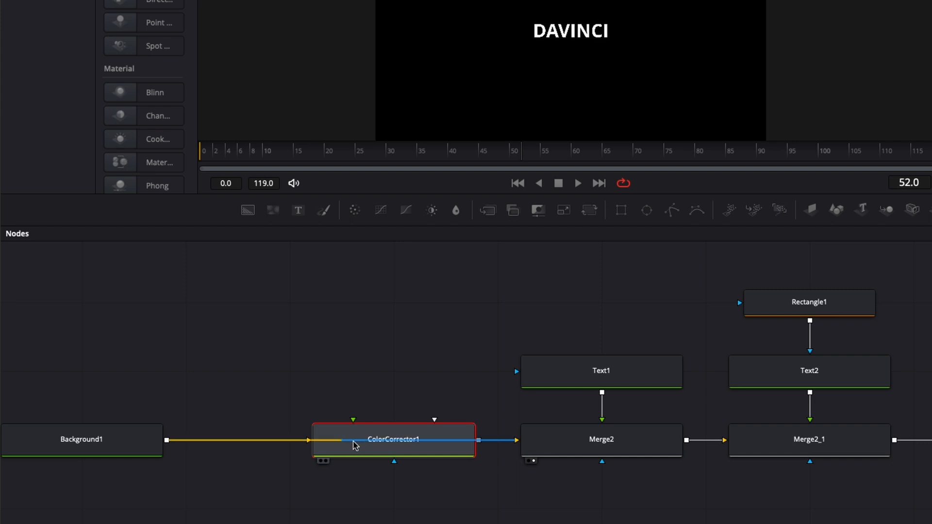
{"action": "mouse_move", "coordinate": [356, 445]}
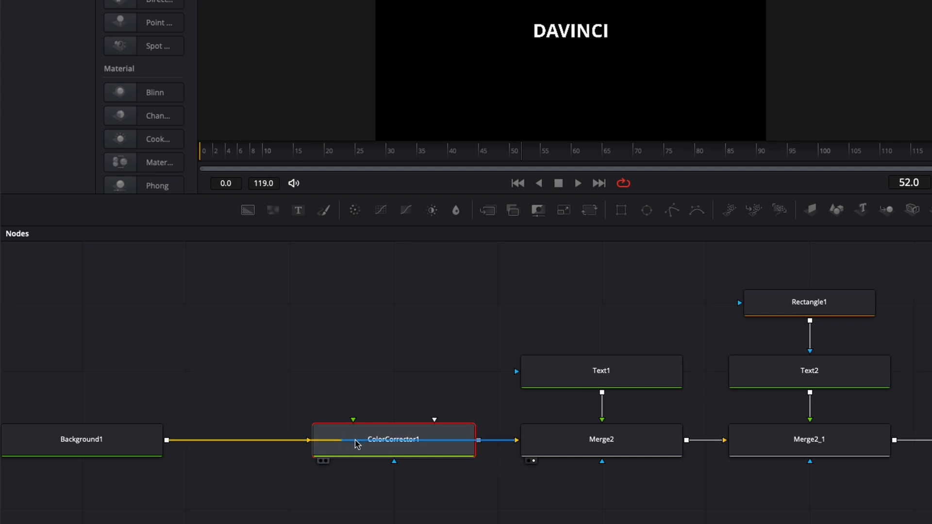